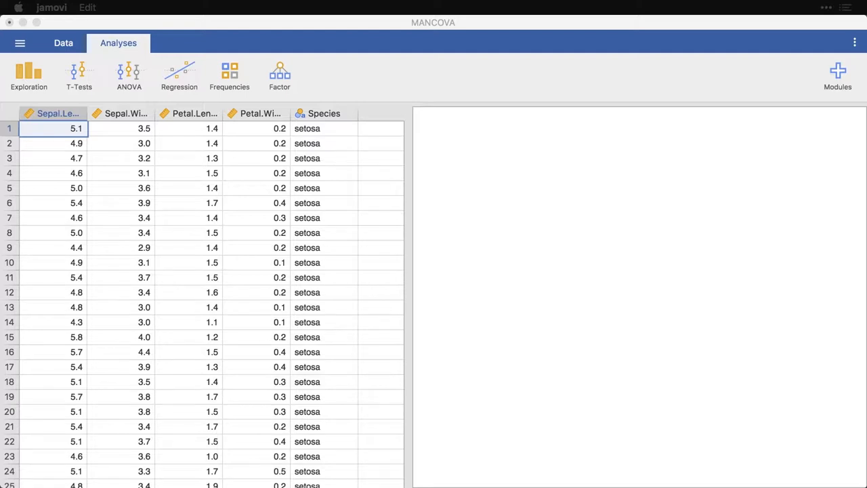
{"action": "mouse_move", "coordinate": [224, 140]}
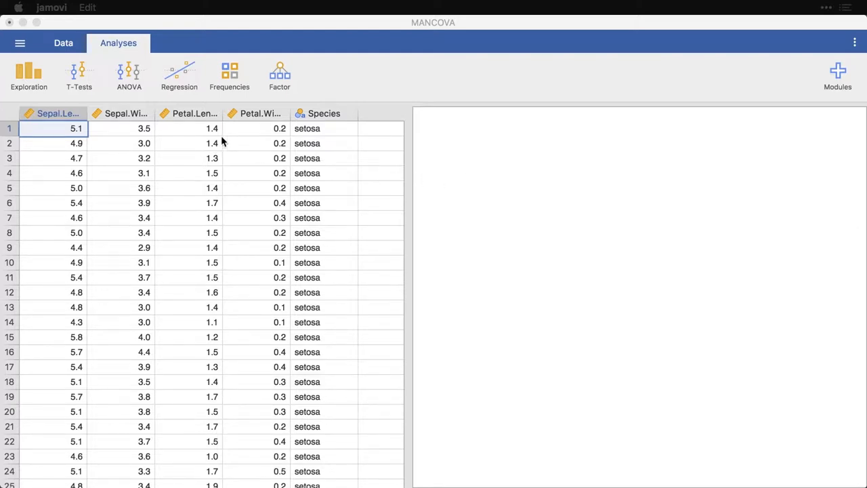
{"action": "mouse_move", "coordinate": [236, 143]}
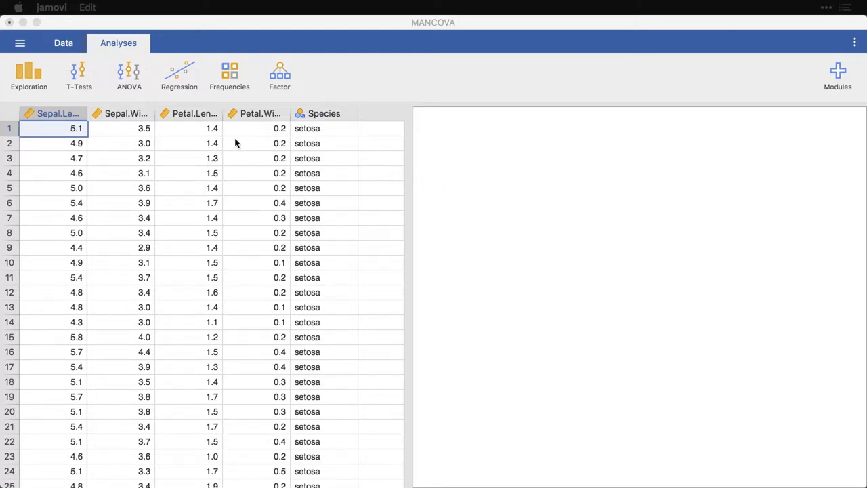
{"action": "mouse_move", "coordinate": [93, 148]}
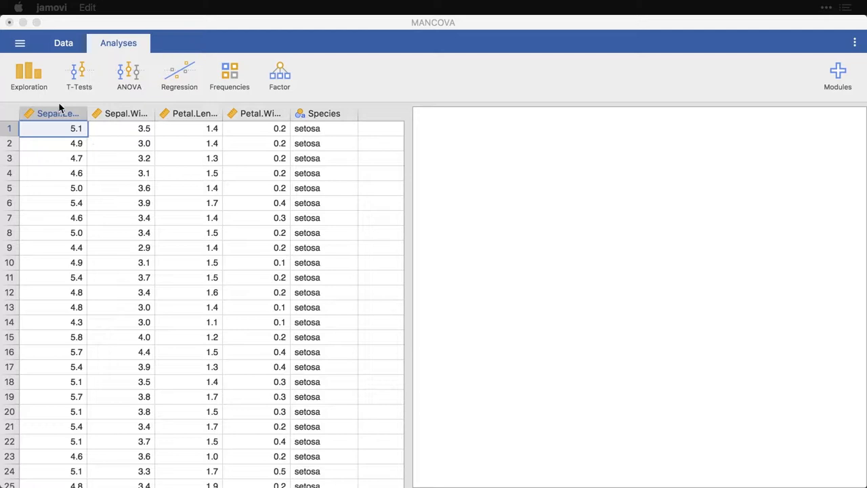
Step: Create a Descriptives analysis of Sepal.Length, Sepal.Width, Petal.Length and Petal.Width, split by Species
{"action": "left_click", "coordinate": [29, 76]}
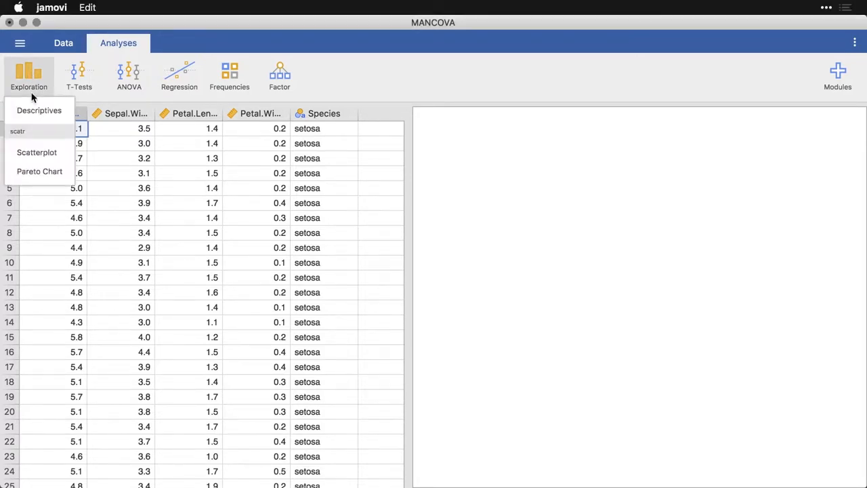
{"action": "left_click", "coordinate": [38, 110]}
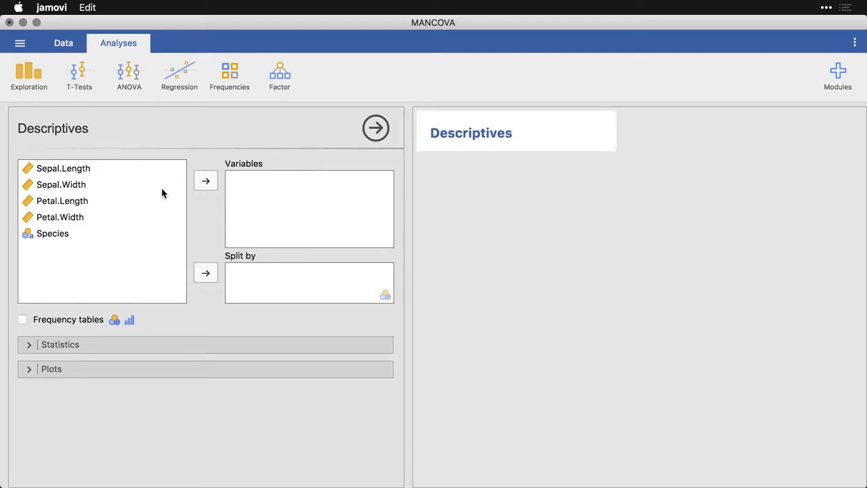
{"action": "left_click", "coordinate": [64, 168]}
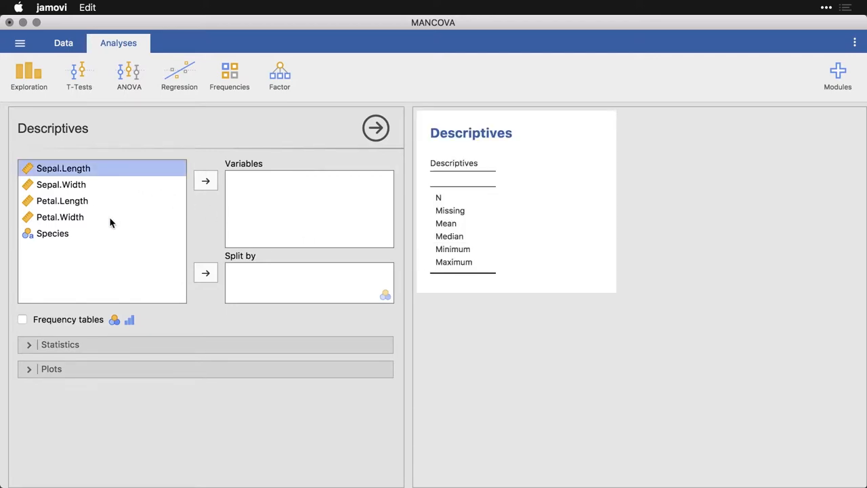
{"action": "left_click", "coordinate": [60, 217]}
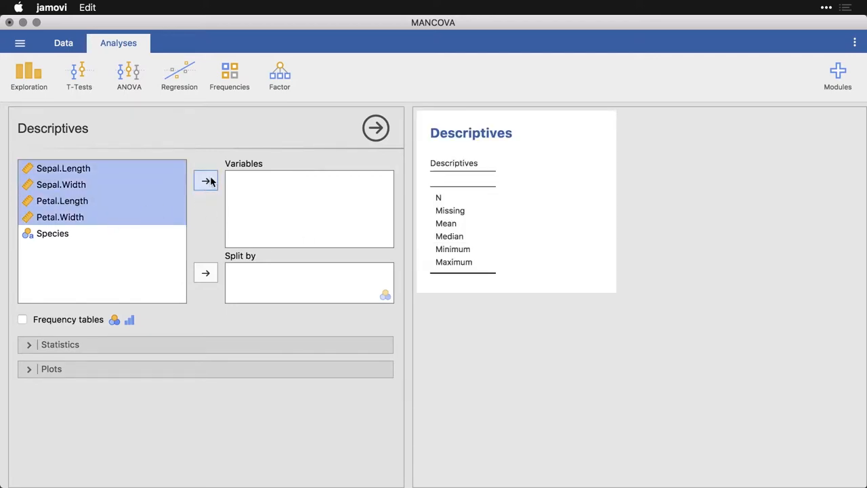
{"action": "left_click", "coordinate": [205, 180]}
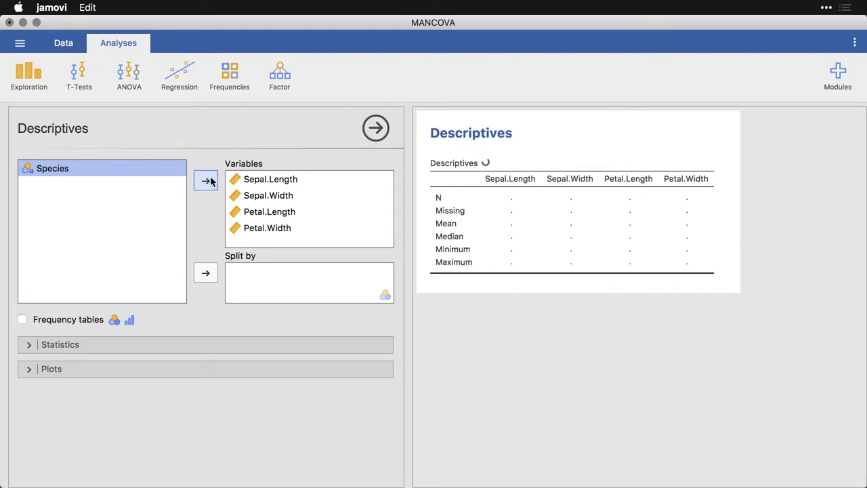
{"action": "mouse_move", "coordinate": [206, 272]}
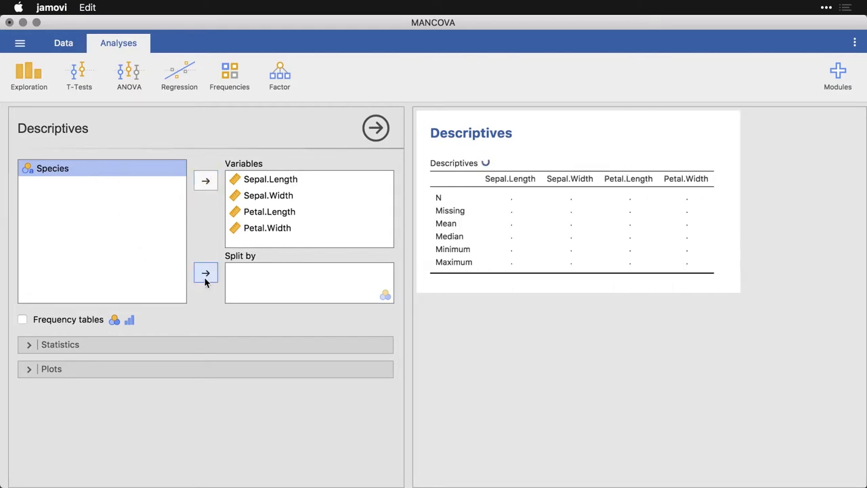
{"action": "left_click", "coordinate": [205, 272]}
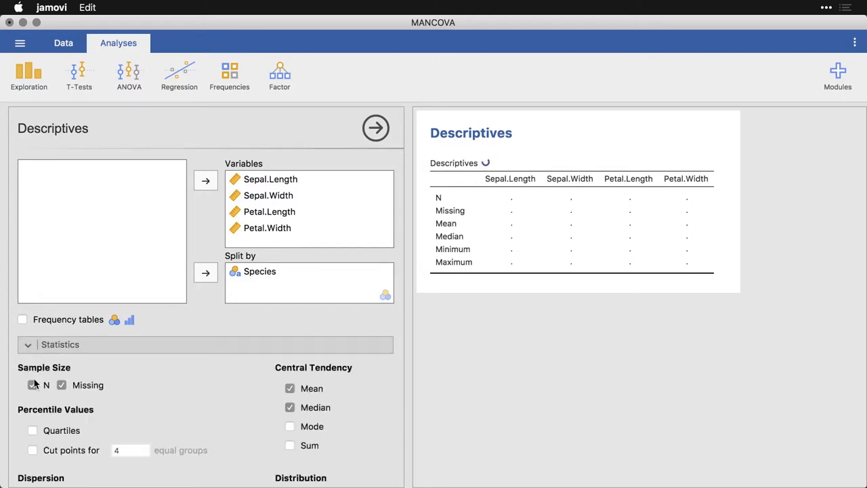
Step: Uncheck N, Missing, Mean, Median, Minimum and Maximum, and tick Density under Plots
{"action": "left_click", "coordinate": [32, 385]}
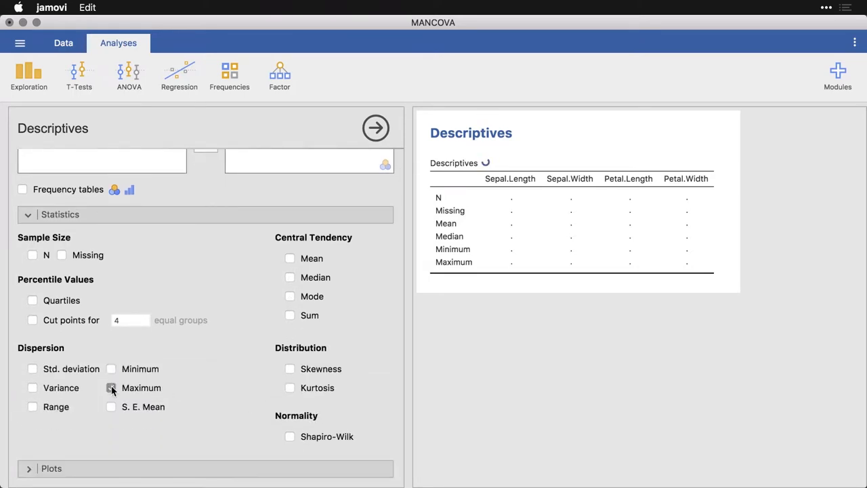
{"action": "left_click", "coordinate": [28, 214]}
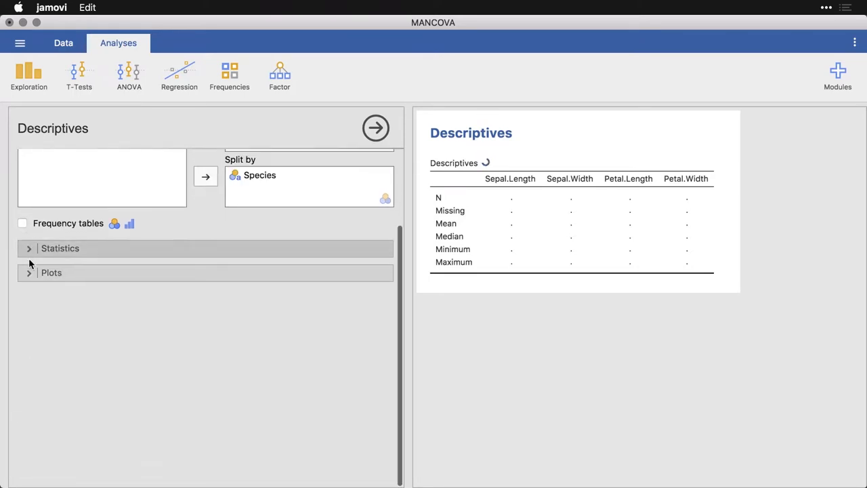
{"action": "left_click", "coordinate": [51, 273]}
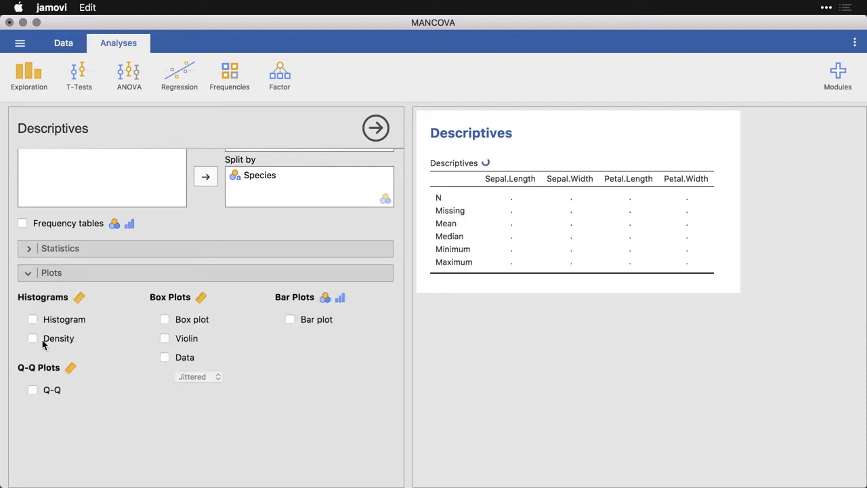
{"action": "left_click", "coordinate": [33, 338]}
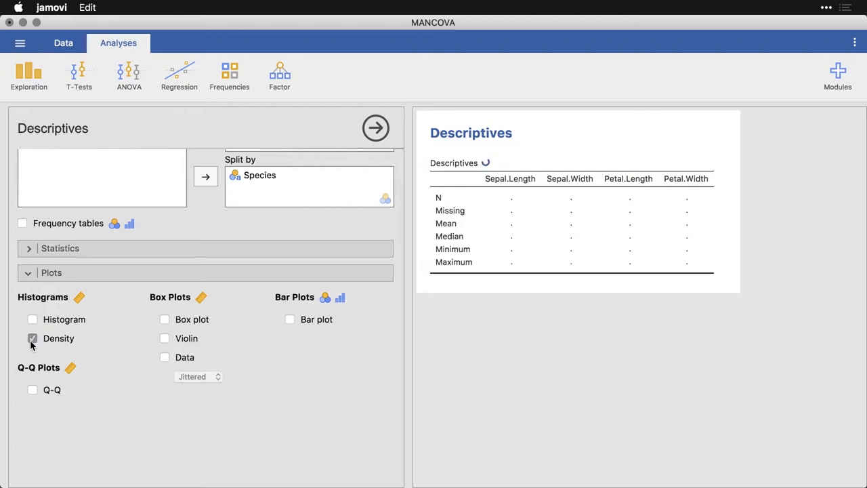
Step: Inspect the Sepal.Length density curves for setosa, versicolor and virginica
{"action": "left_click", "coordinate": [33, 339]}
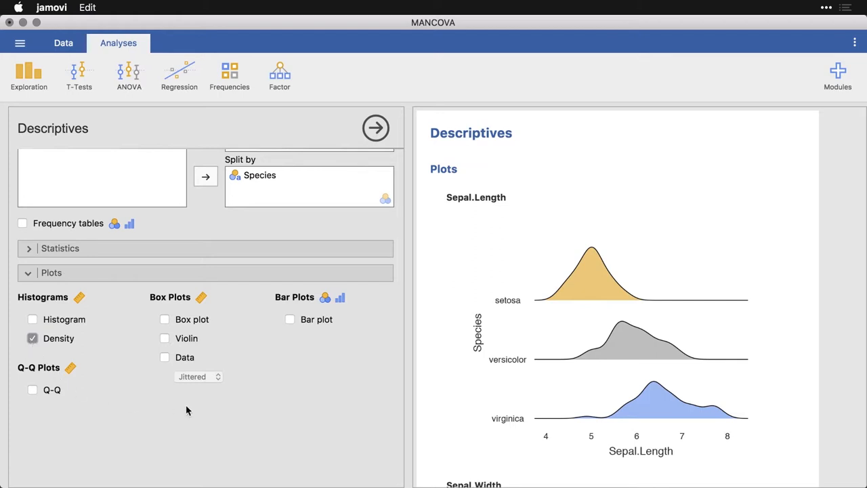
{"action": "mouse_move", "coordinate": [824, 311]}
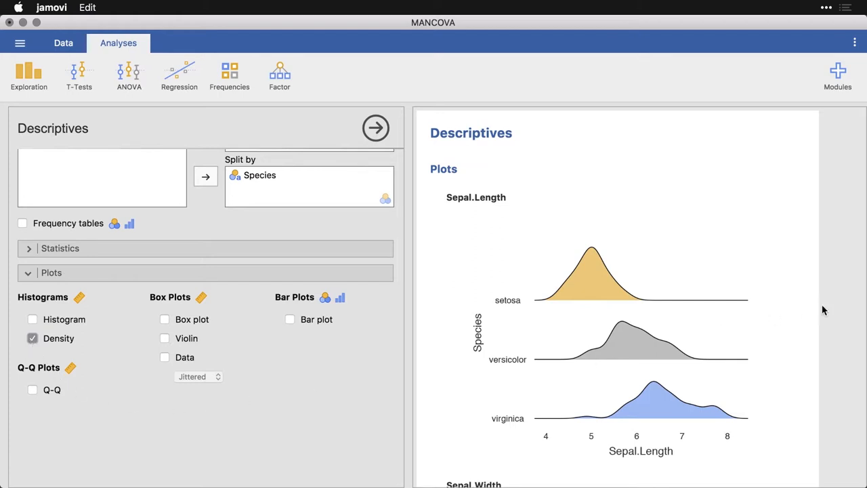
{"action": "mouse_move", "coordinate": [502, 303]}
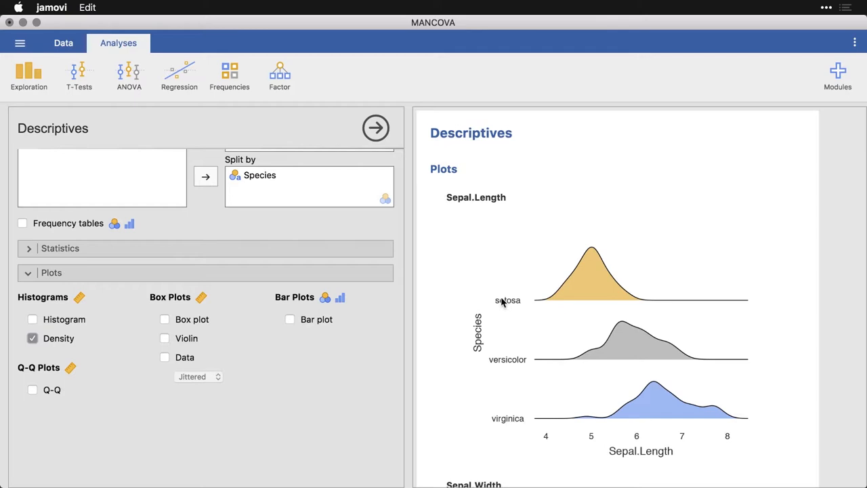
{"action": "mouse_move", "coordinate": [592, 276]}
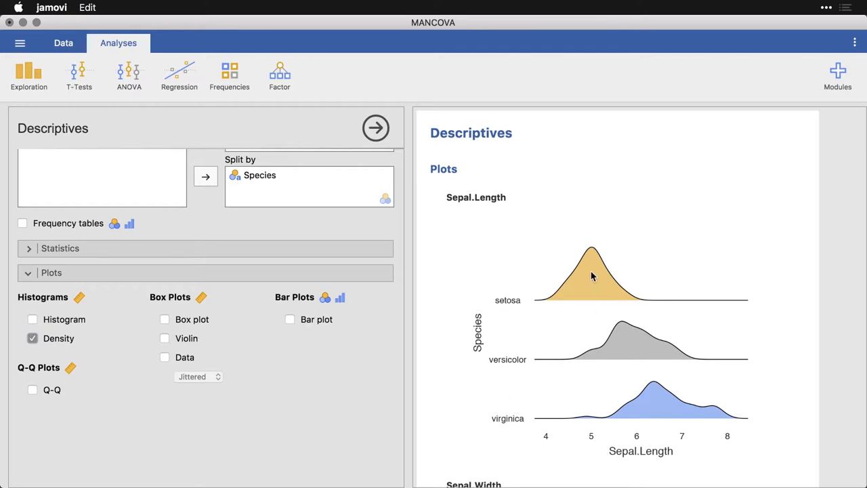
{"action": "mouse_move", "coordinate": [631, 359]}
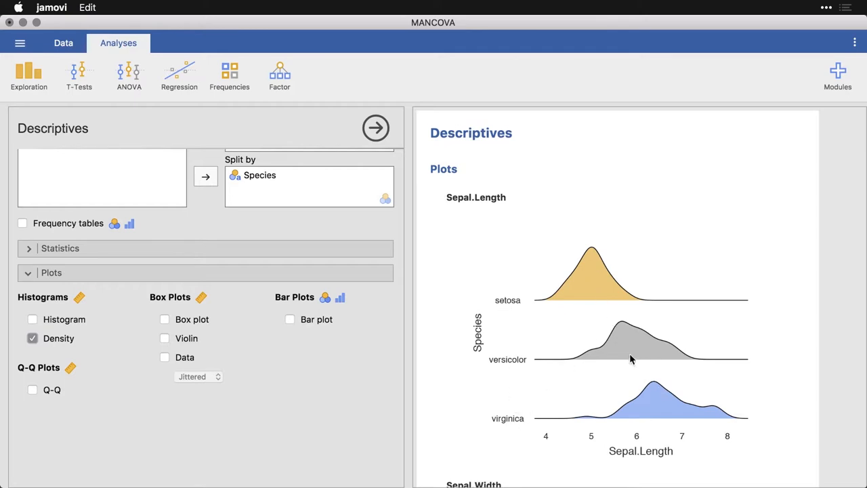
{"action": "mouse_move", "coordinate": [796, 422]}
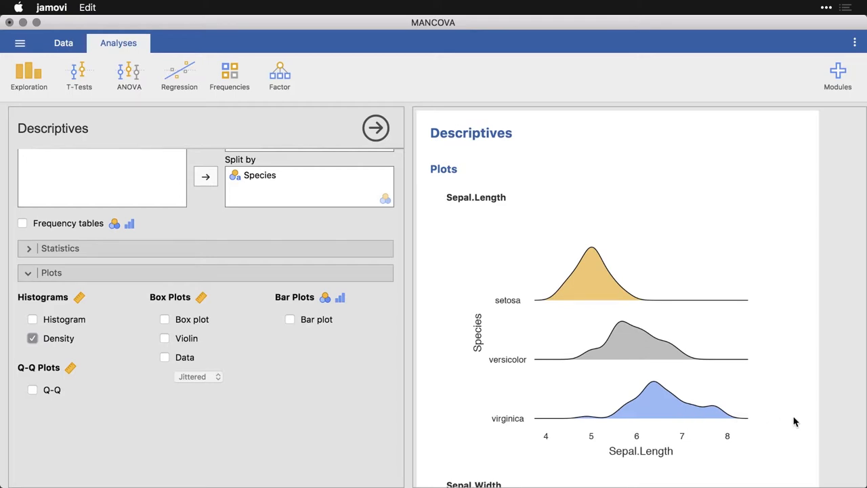
Step: Scroll through the Sepal.Width, Petal.Length and Petal.Width density plots by species
{"action": "scroll", "scroll_direction": "down", "scroll_amount": 3}
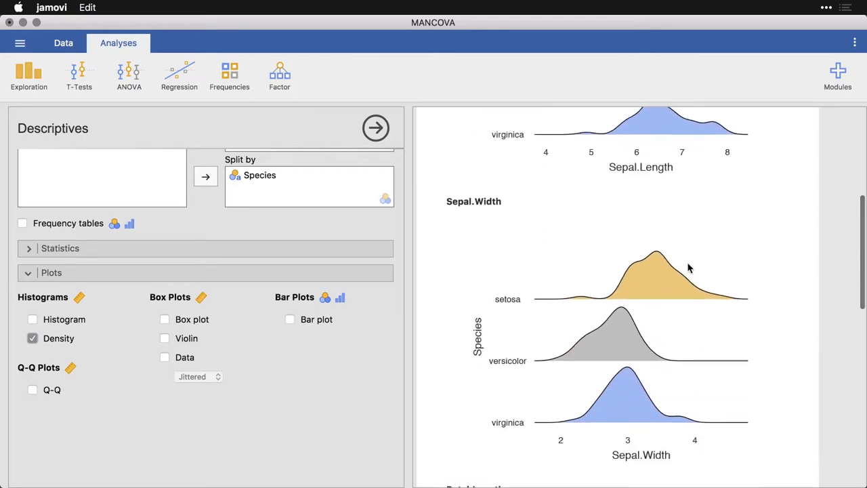
{"action": "mouse_move", "coordinate": [673, 274]}
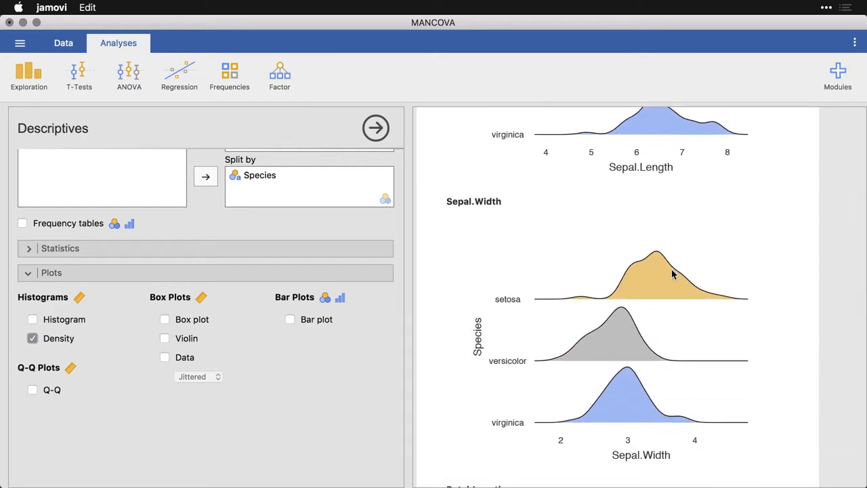
{"action": "mouse_move", "coordinate": [662, 281]}
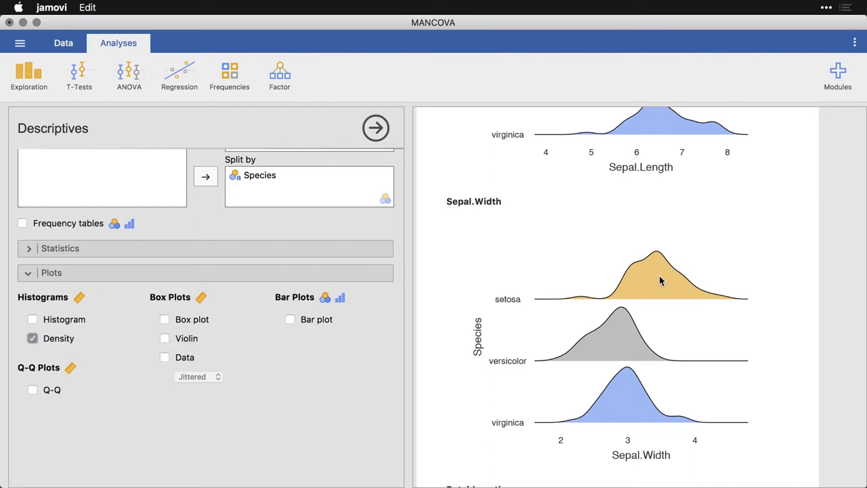
{"action": "scroll", "scroll_direction": "down", "scroll_amount": 3}
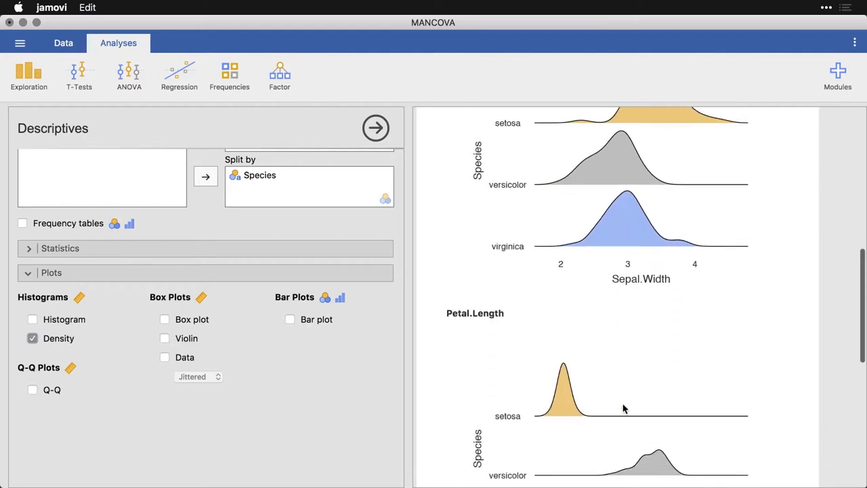
{"action": "scroll", "scroll_direction": "down", "scroll_amount": 3}
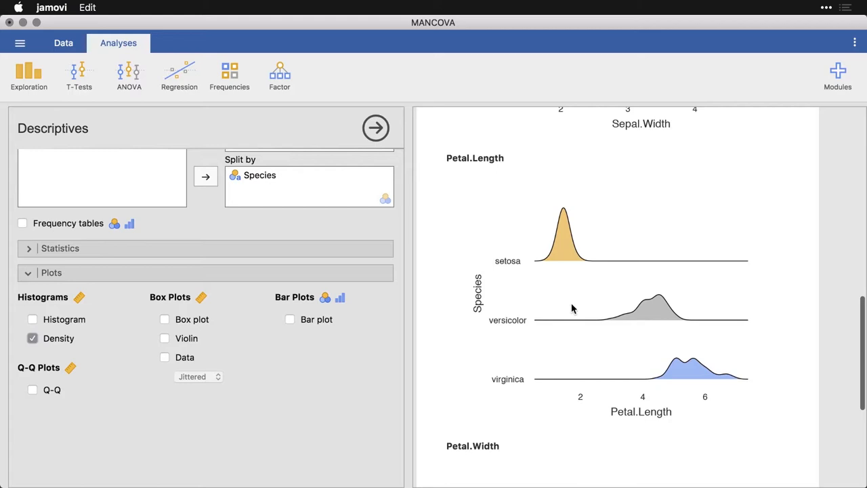
{"action": "mouse_move", "coordinate": [579, 276]}
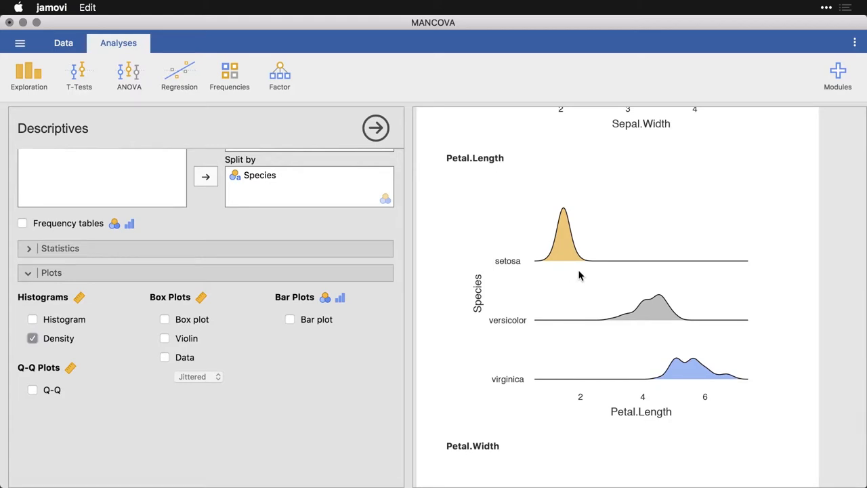
{"action": "mouse_move", "coordinate": [665, 332]}
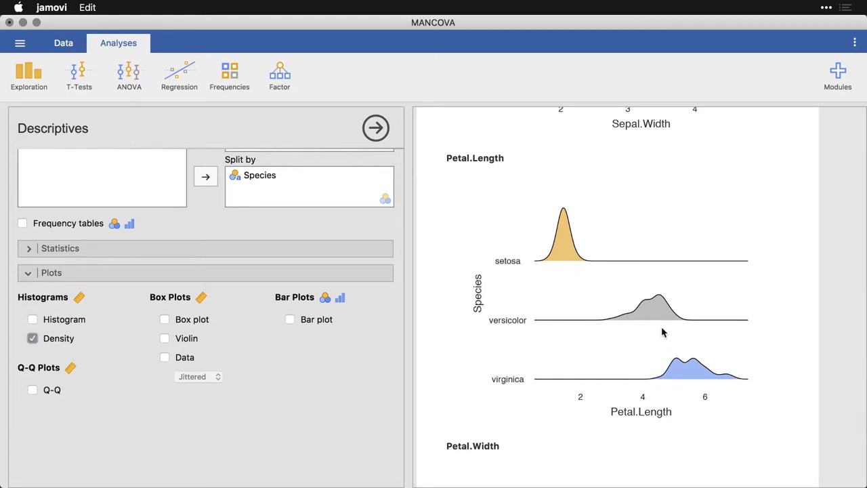
{"action": "scroll", "scroll_direction": "down", "scroll_amount": 3}
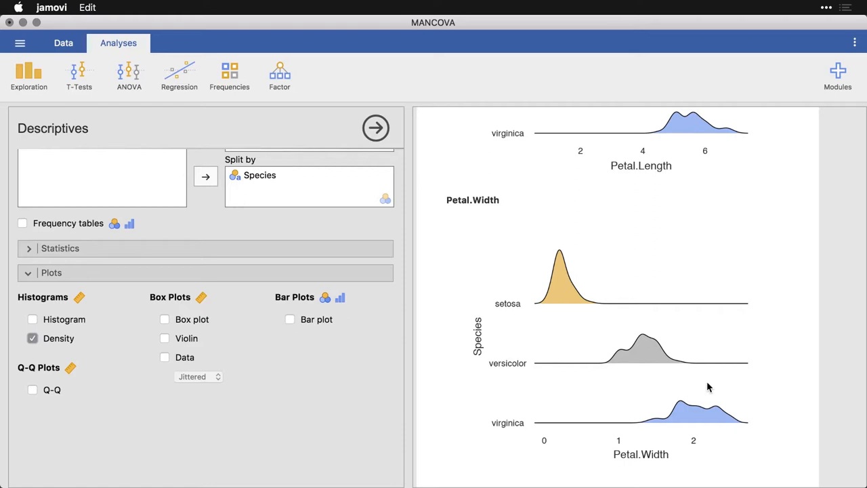
{"action": "mouse_move", "coordinate": [596, 295]}
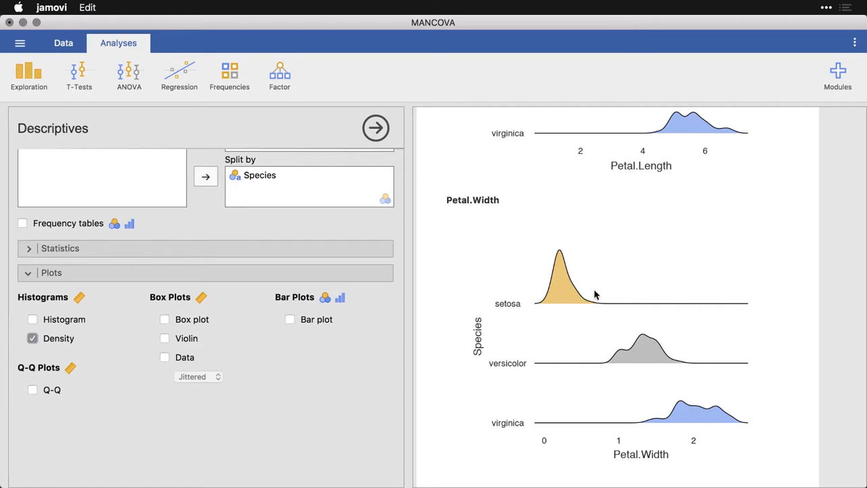
Step: Start a new MANCOVA from the ANOVA analyses menu
{"action": "left_click", "coordinate": [376, 128]}
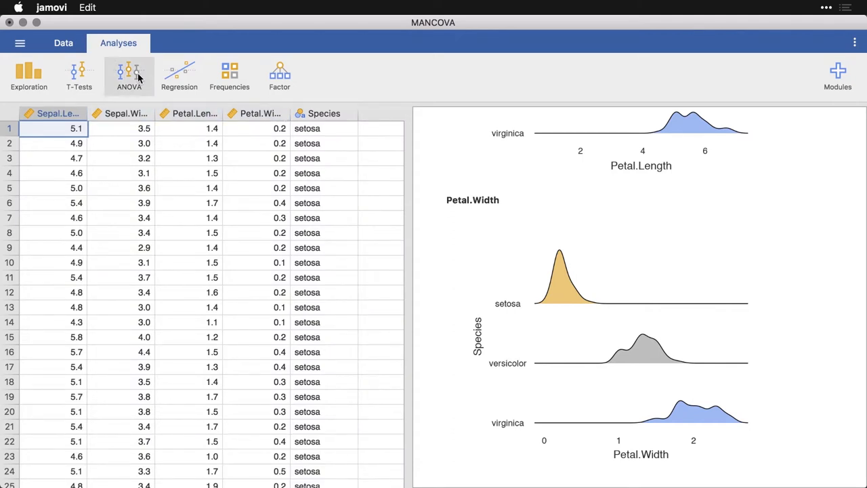
{"action": "left_click", "coordinate": [129, 74]}
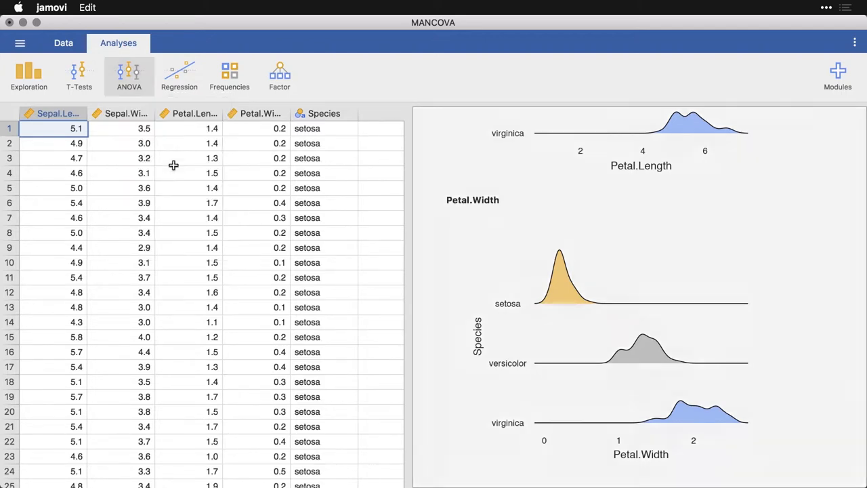
{"action": "left_click", "coordinate": [128, 74]}
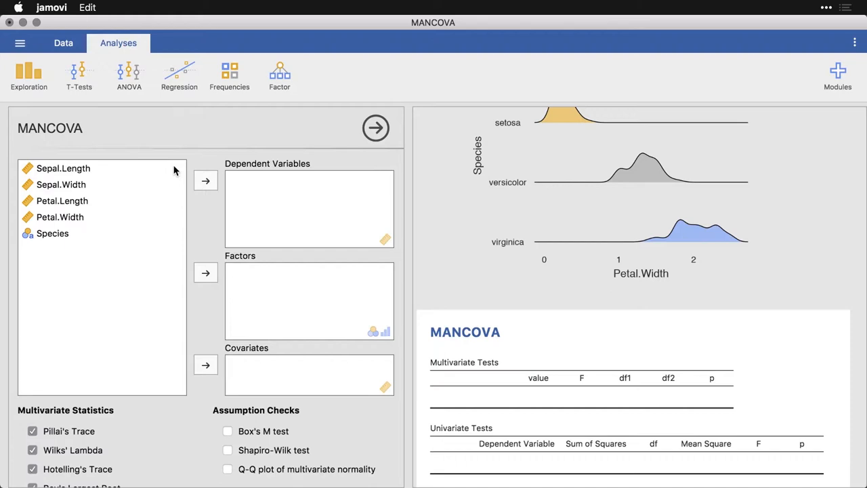
Step: Set the four flower measures as dependent variables and Species as the factor
{"action": "left_click", "coordinate": [63, 168]}
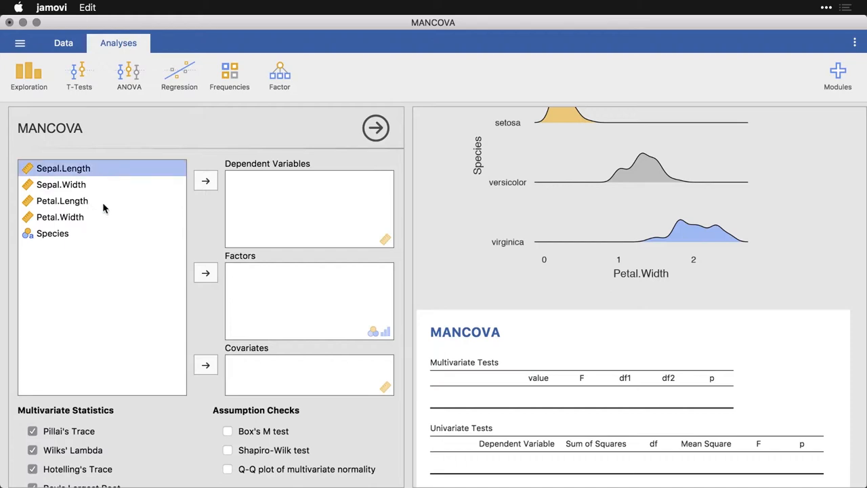
{"action": "left_click", "coordinate": [60, 217]}
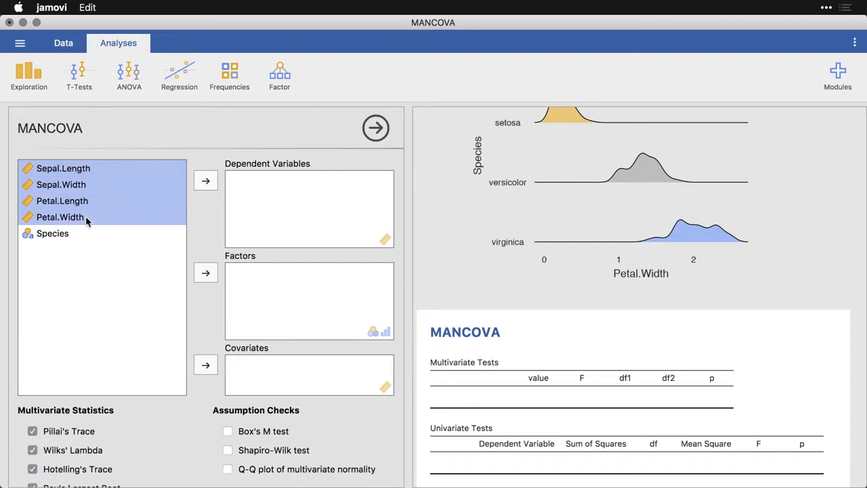
{"action": "left_click", "coordinate": [205, 180]}
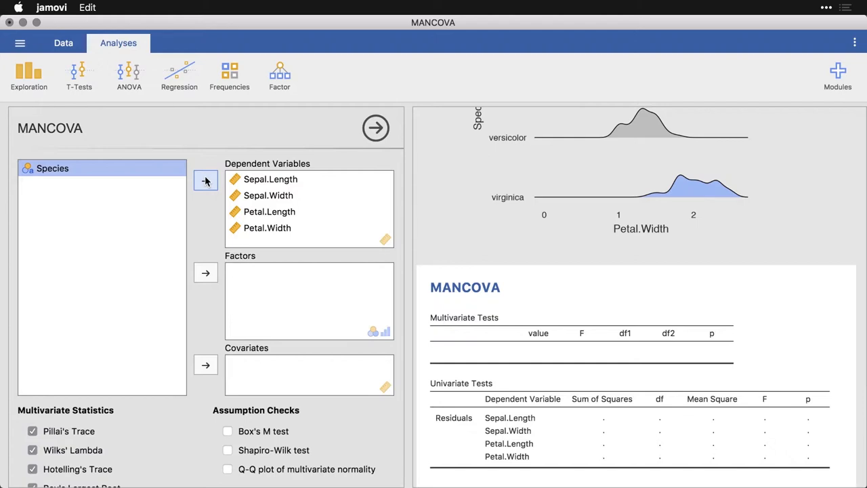
{"action": "mouse_move", "coordinate": [163, 258]}
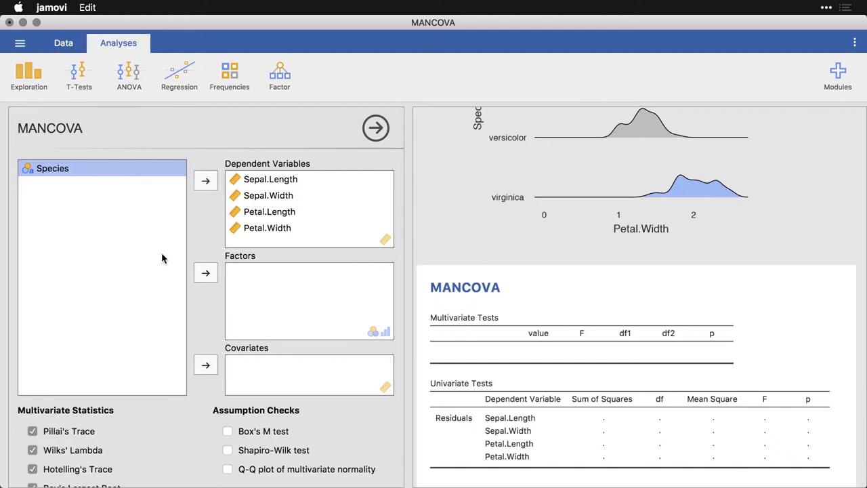
{"action": "left_click", "coordinate": [205, 273]}
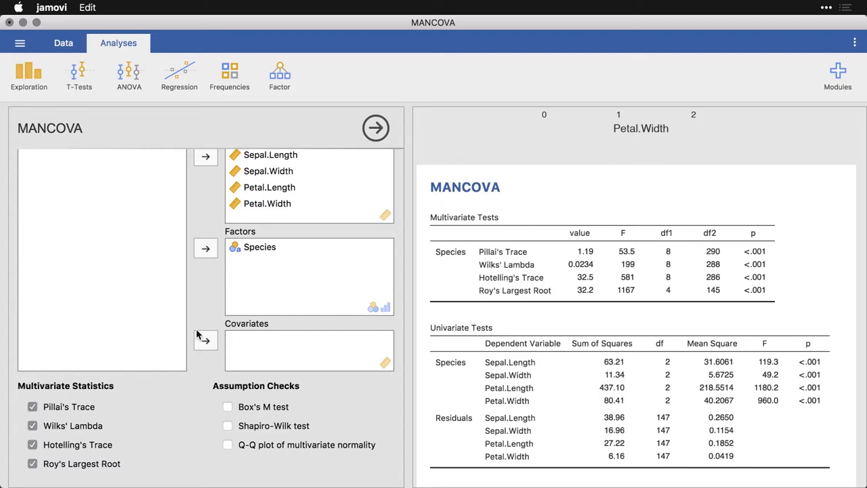
{"action": "mouse_move", "coordinate": [390, 266]}
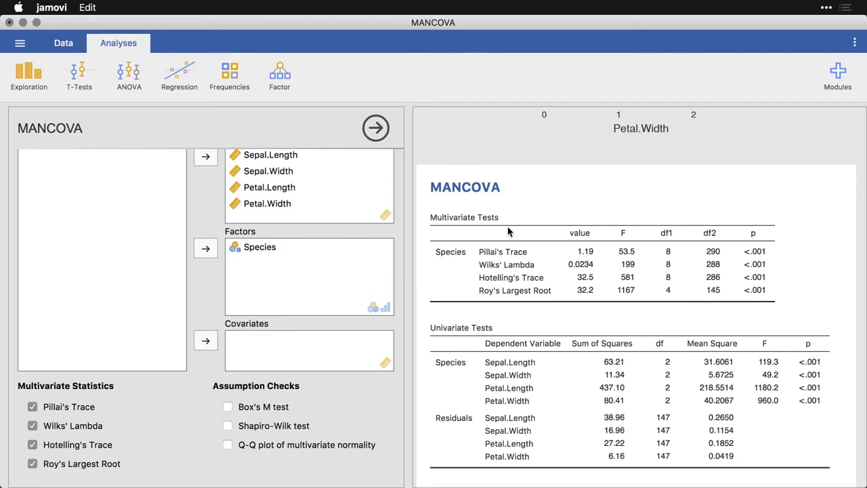
{"action": "mouse_move", "coordinate": [539, 263]}
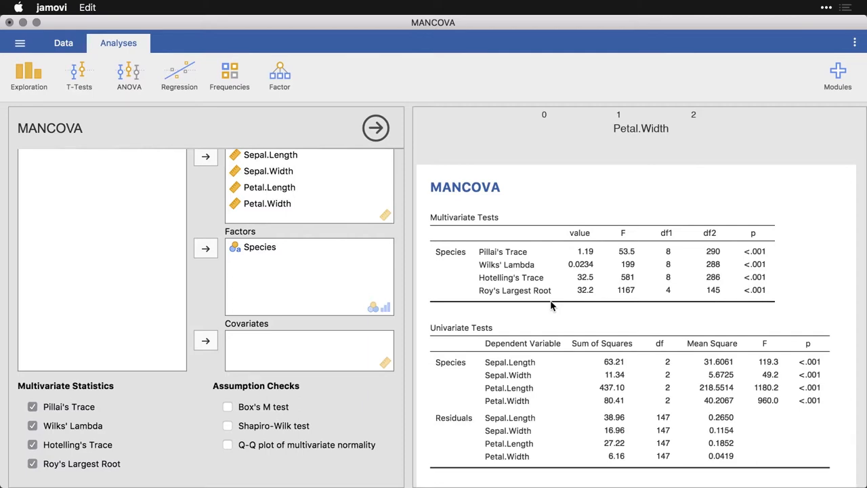
{"action": "mouse_move", "coordinate": [610, 310]}
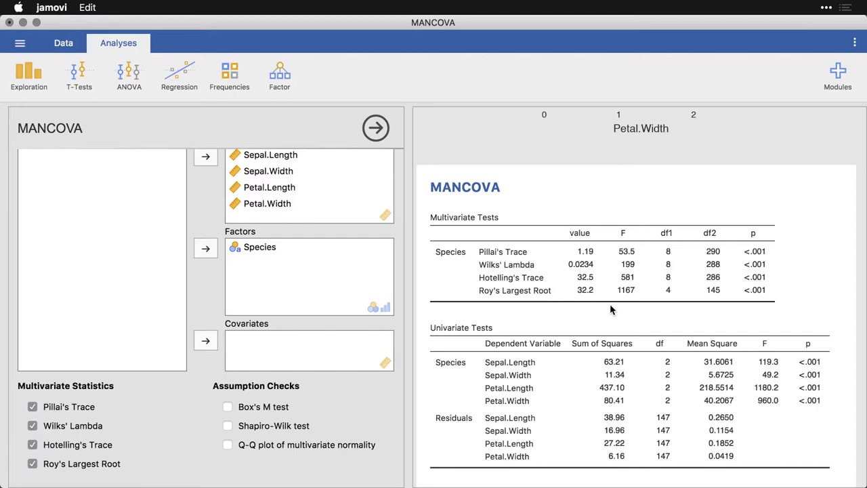
{"action": "mouse_move", "coordinate": [775, 257]}
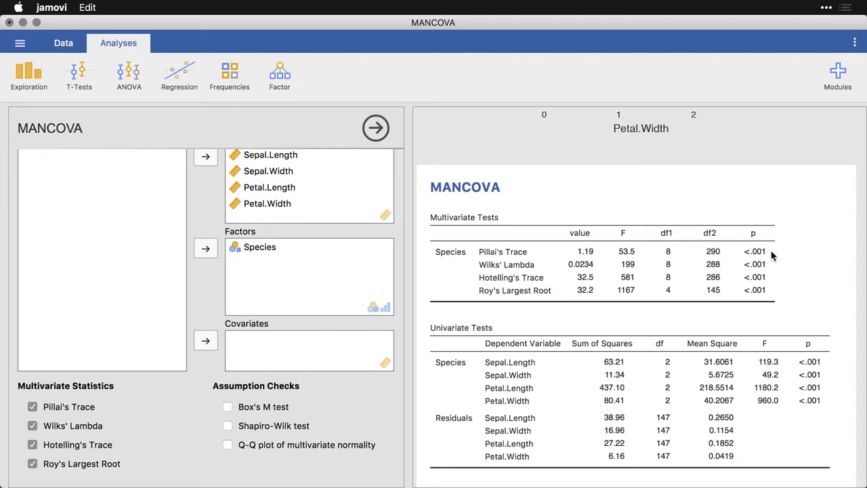
{"action": "mouse_move", "coordinate": [763, 261]}
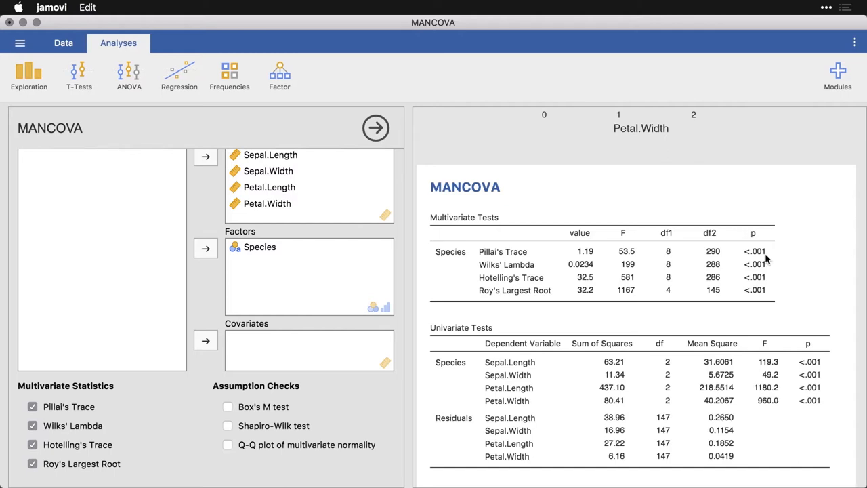
{"action": "mouse_move", "coordinate": [547, 372]}
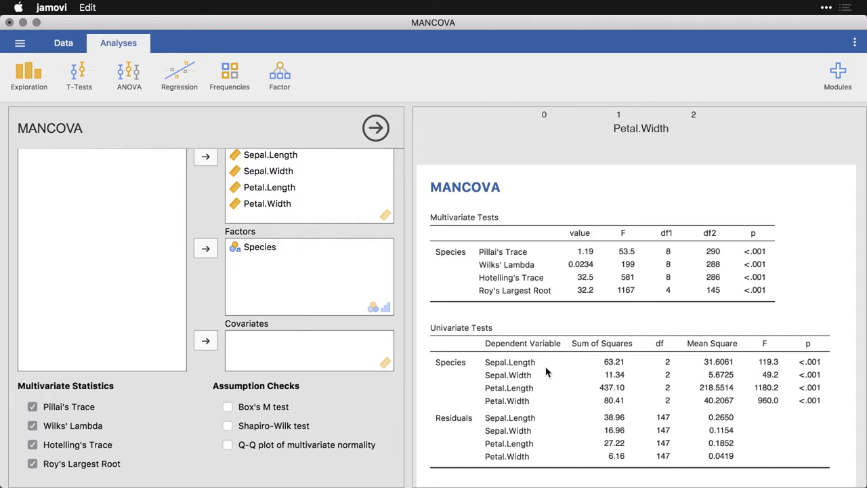
{"action": "mouse_move", "coordinate": [710, 387]}
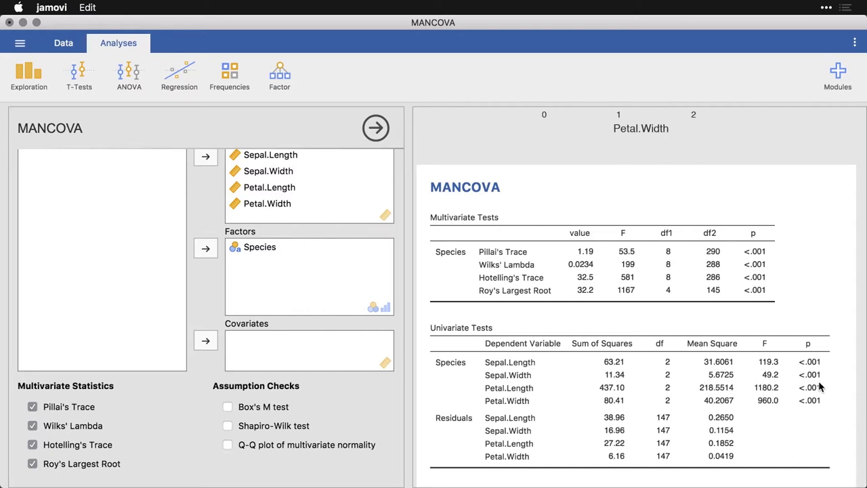
{"action": "mouse_move", "coordinate": [820, 412]}
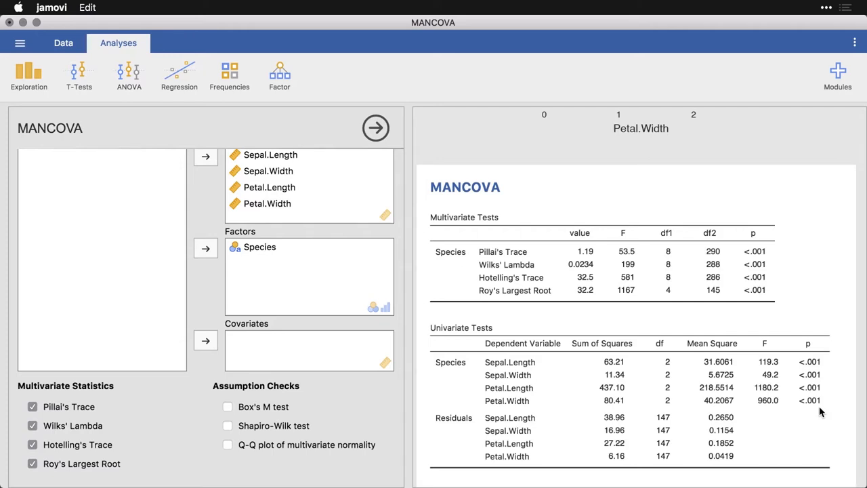
{"action": "mouse_move", "coordinate": [779, 271]}
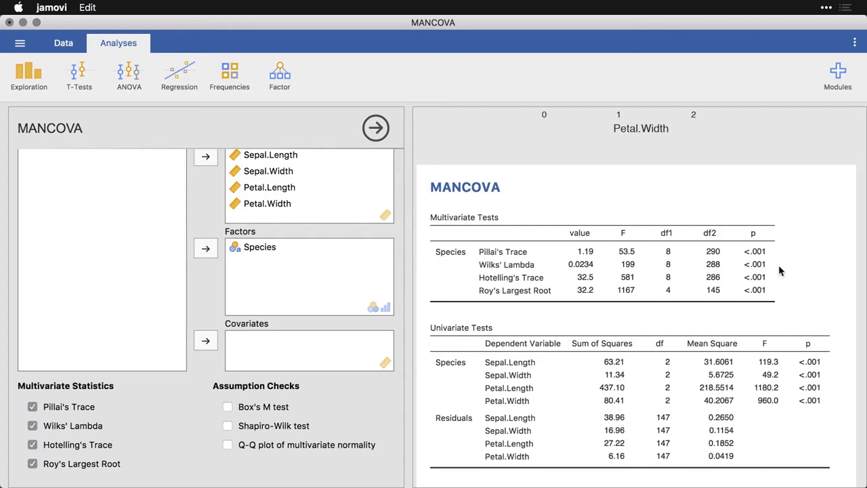
{"action": "scroll", "scroll_direction": "down", "scroll_amount": 3}
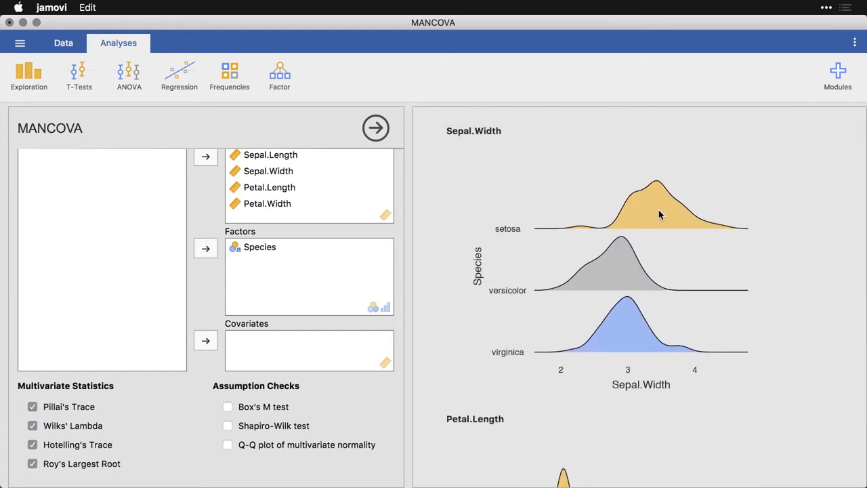
{"action": "mouse_move", "coordinate": [671, 213]}
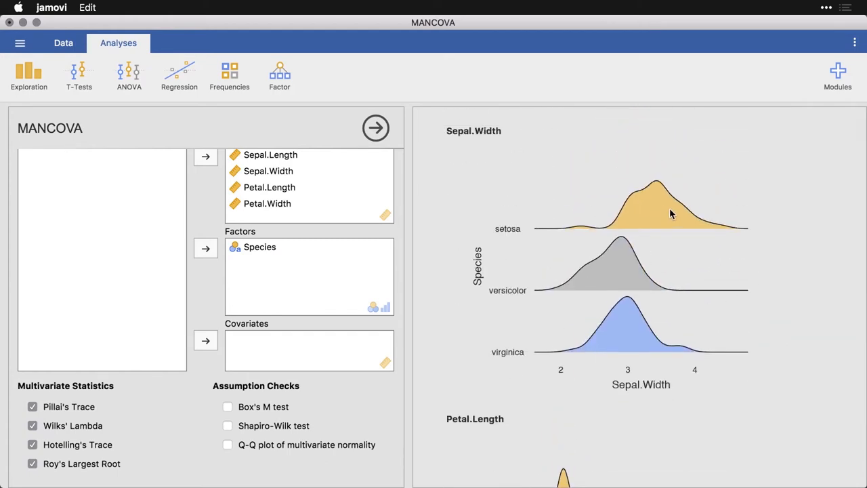
{"action": "mouse_move", "coordinate": [616, 340]}
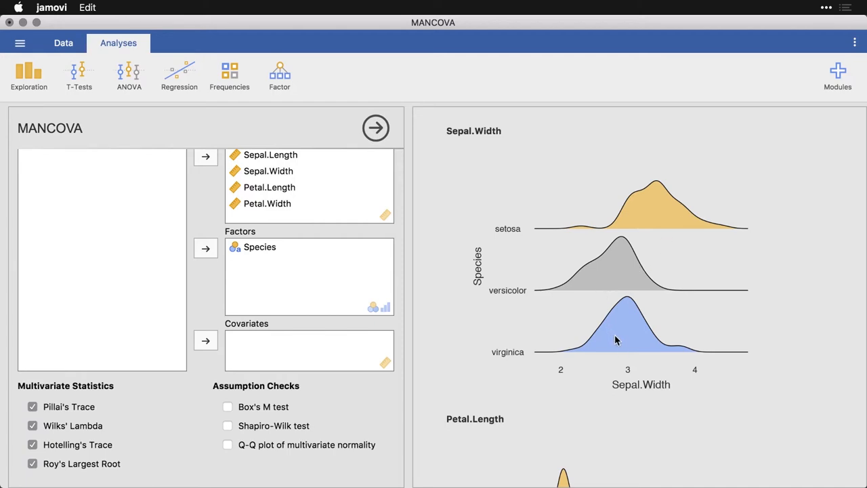
{"action": "mouse_move", "coordinate": [655, 376]}
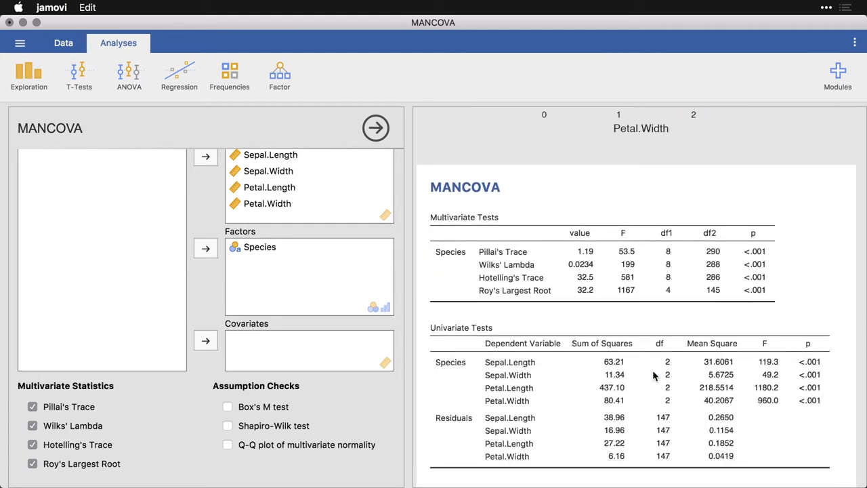
{"action": "mouse_move", "coordinate": [635, 411]}
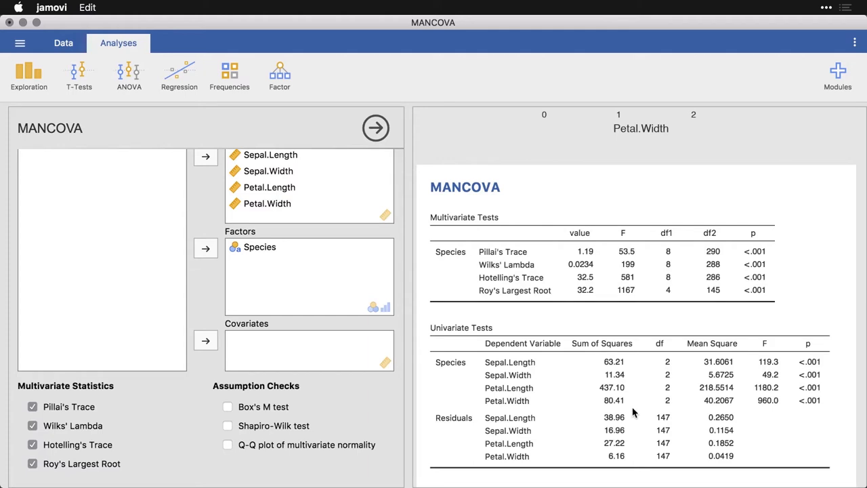
{"action": "mouse_move", "coordinate": [203, 421]}
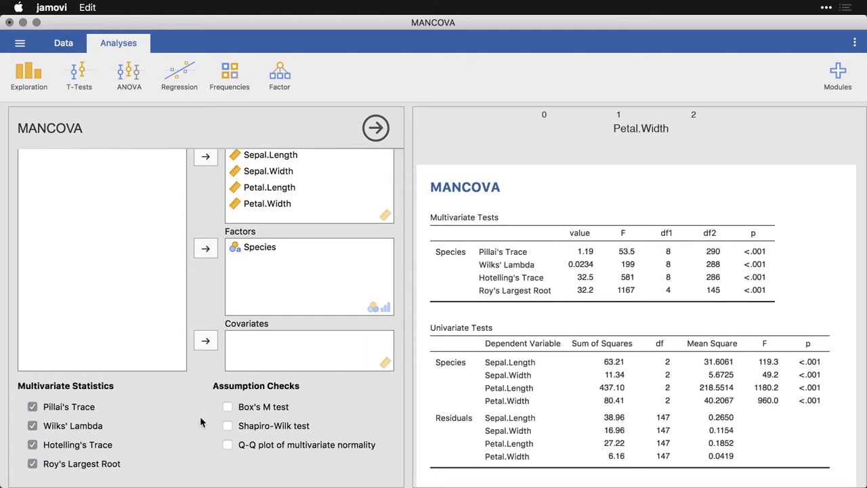
{"action": "mouse_move", "coordinate": [219, 434]}
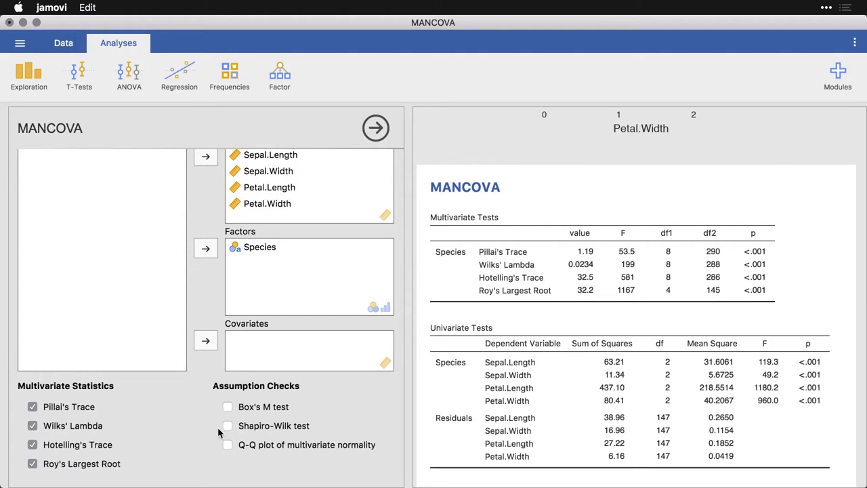
Step: Tick 'Q-Q plot of multivariate normality' and scroll down to view the plot
{"action": "left_click", "coordinate": [228, 444]}
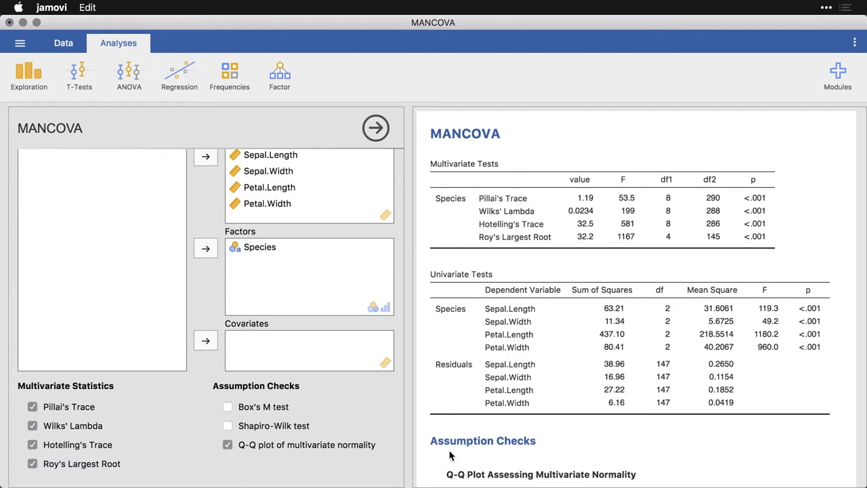
{"action": "scroll", "scroll_direction": "down", "scroll_amount": 3}
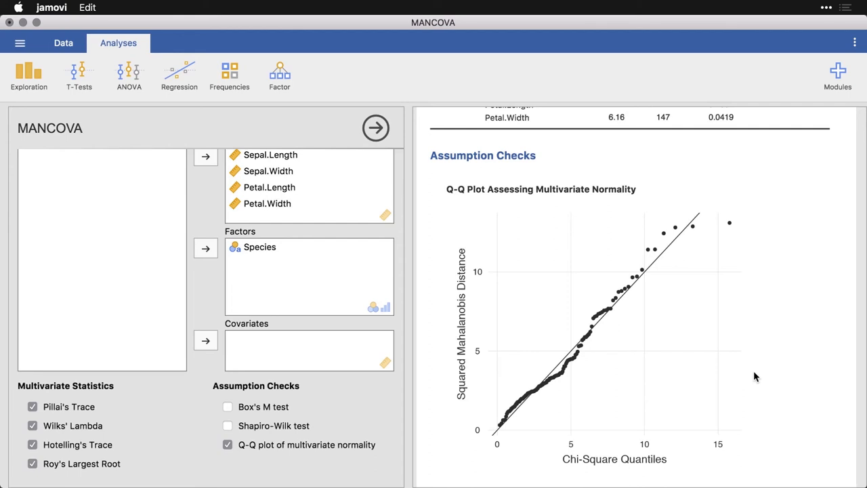
{"action": "mouse_move", "coordinate": [786, 324]}
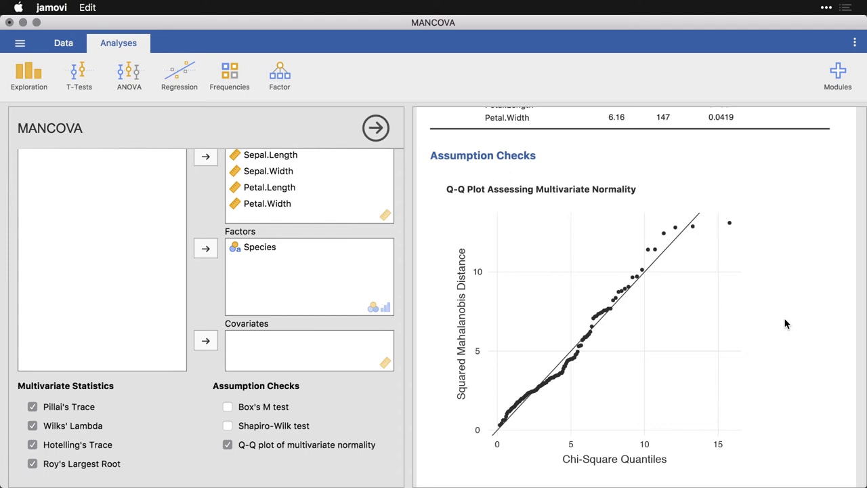
{"action": "scroll", "scroll_direction": "up", "scroll_amount": 3}
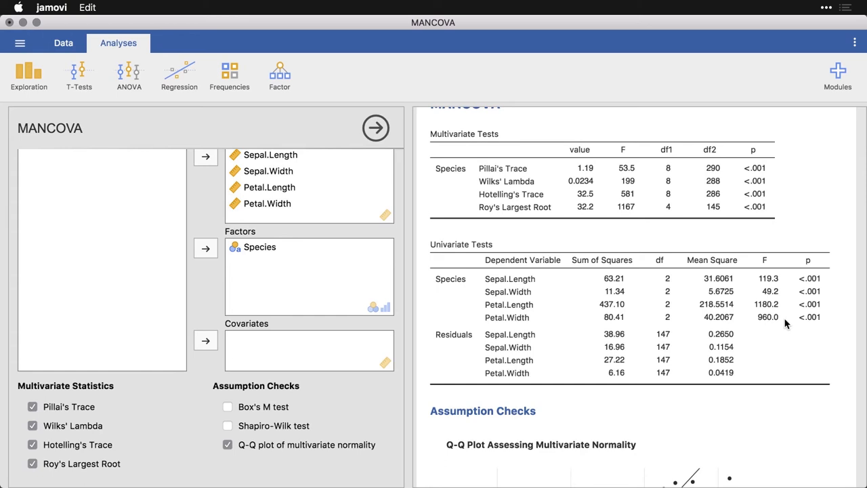
{"action": "mouse_move", "coordinate": [786, 175]}
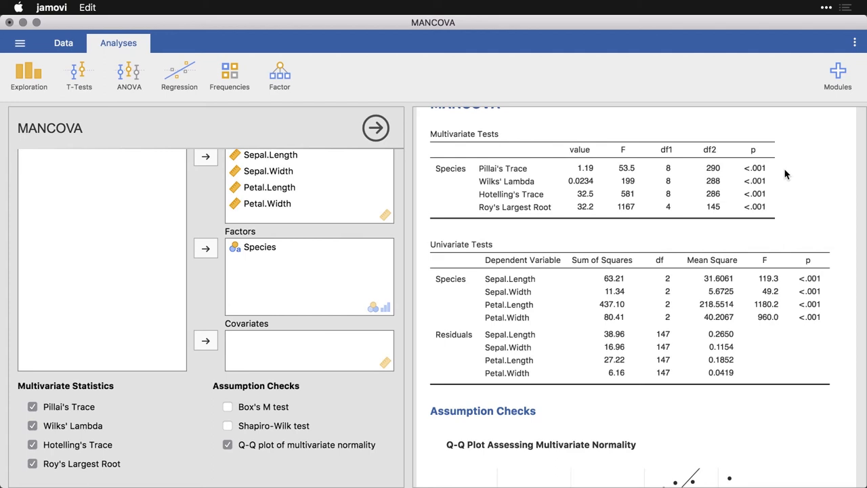
{"action": "mouse_move", "coordinate": [778, 286]}
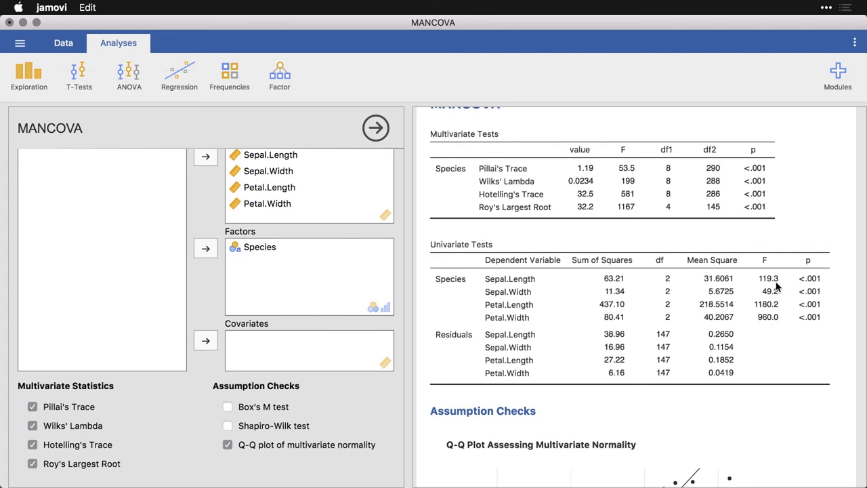
{"action": "mouse_move", "coordinate": [778, 324]}
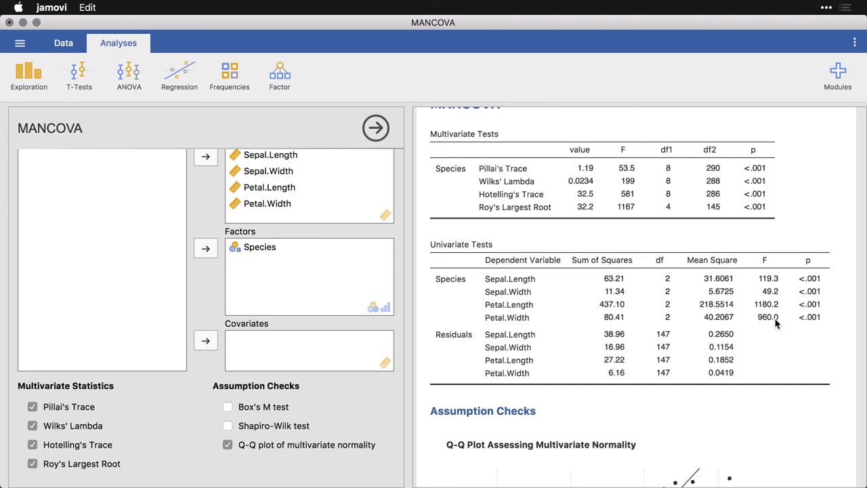
{"action": "mouse_move", "coordinate": [448, 171]}
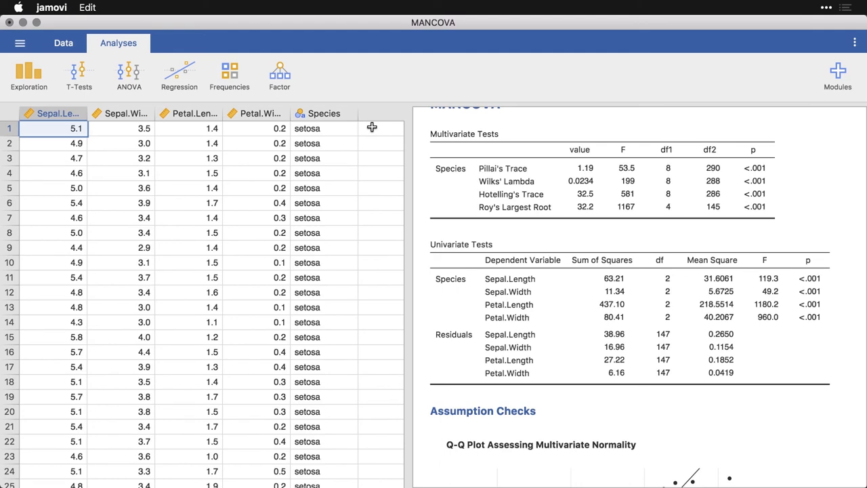
{"action": "mouse_move", "coordinate": [564, 270]}
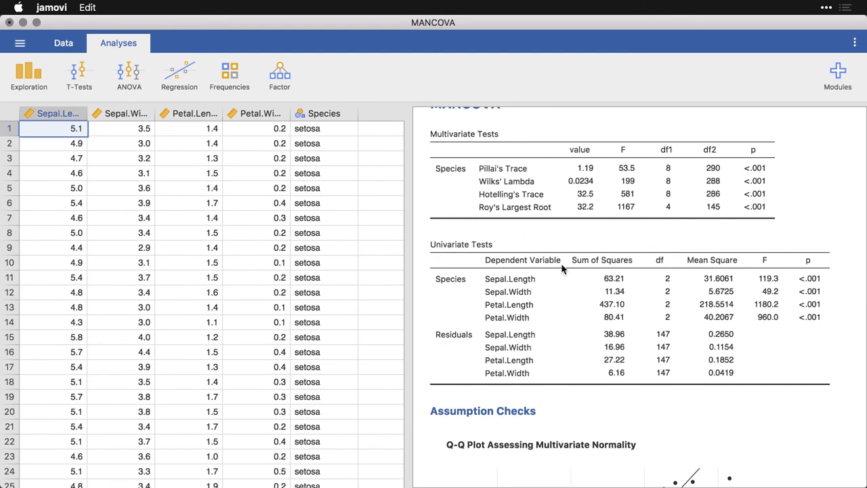
{"action": "mouse_move", "coordinate": [595, 302]}
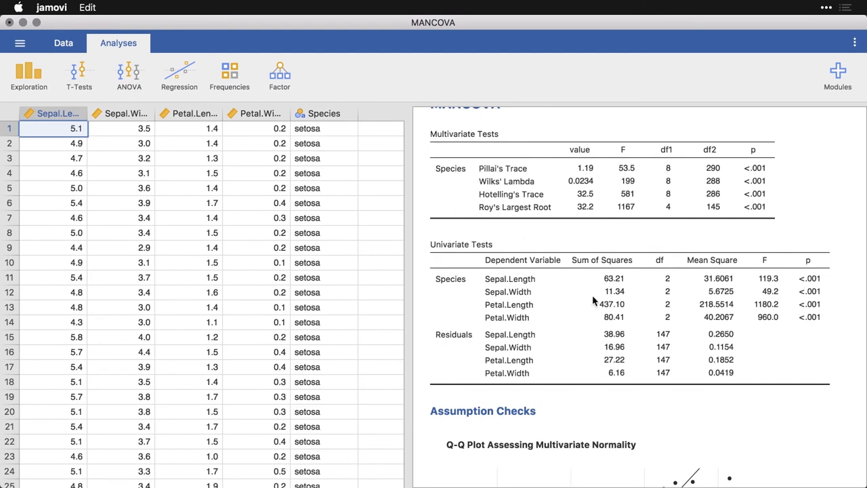